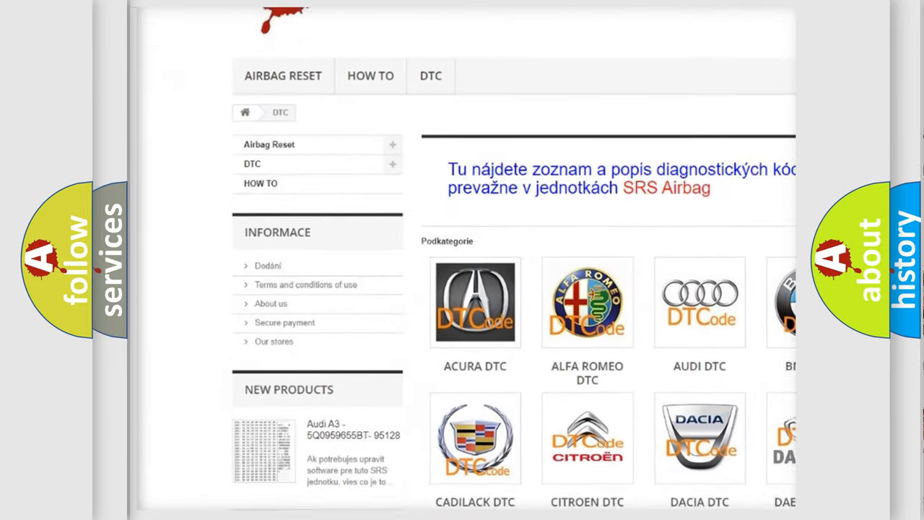
{"action": "scroll", "scroll_direction": "down", "scroll_amount": 3}
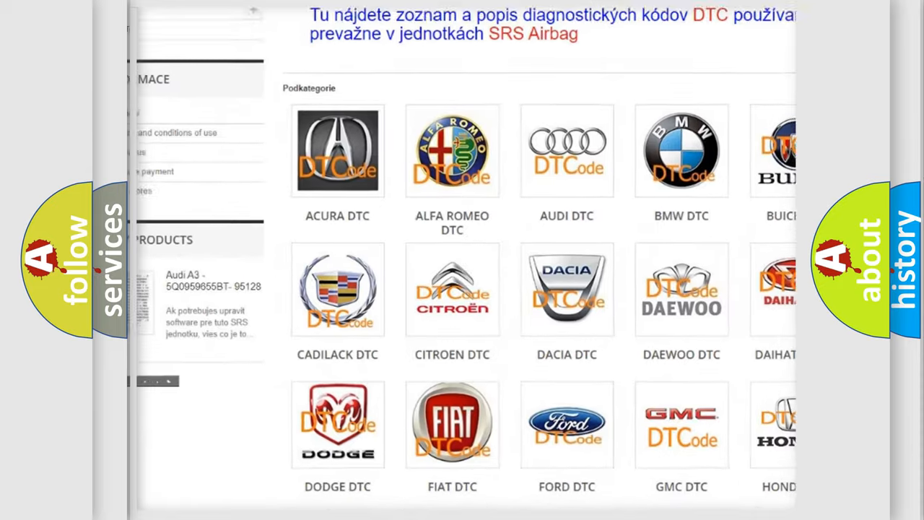
{"action": "scroll", "scroll_direction": "down", "scroll_amount": 3}
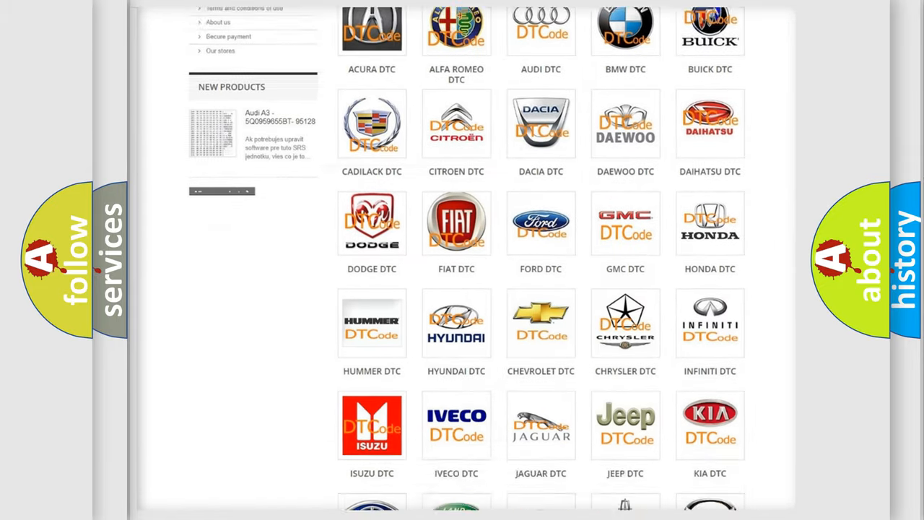
{"action": "scroll", "scroll_direction": "down", "scroll_amount": 3}
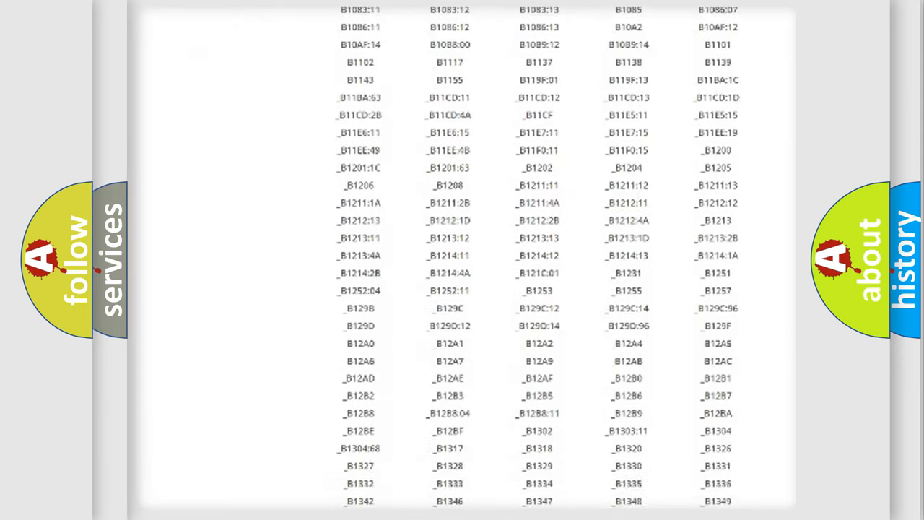
{"action": "scroll", "scroll_direction": "down", "scroll_amount": 3}
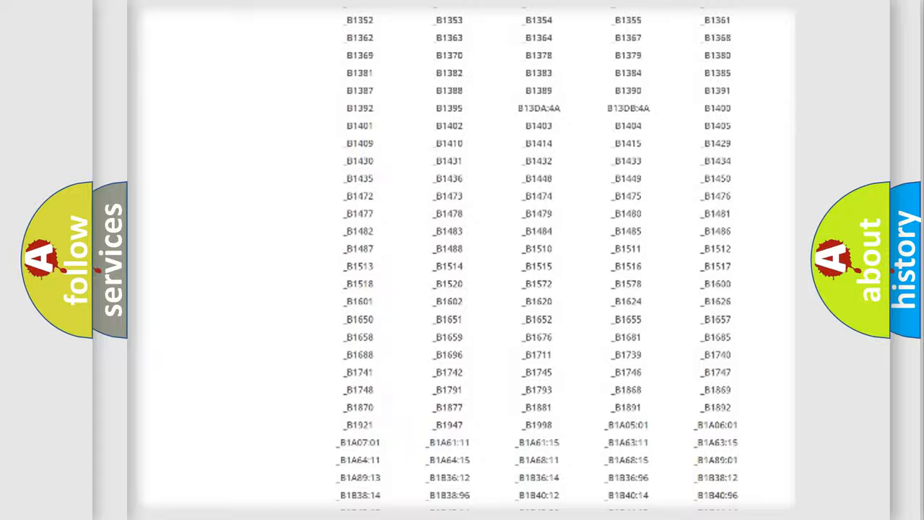